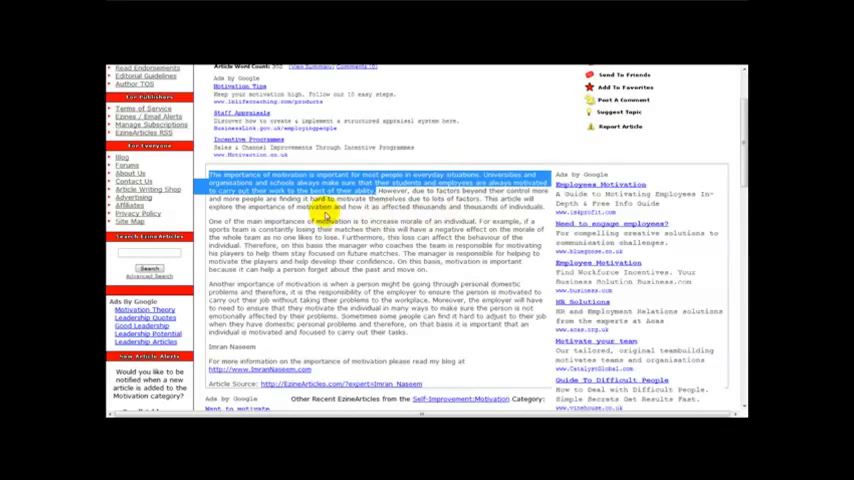
Scroll to the motivation article's opening paragraph and copy it for checking.
scroll(down, 3)
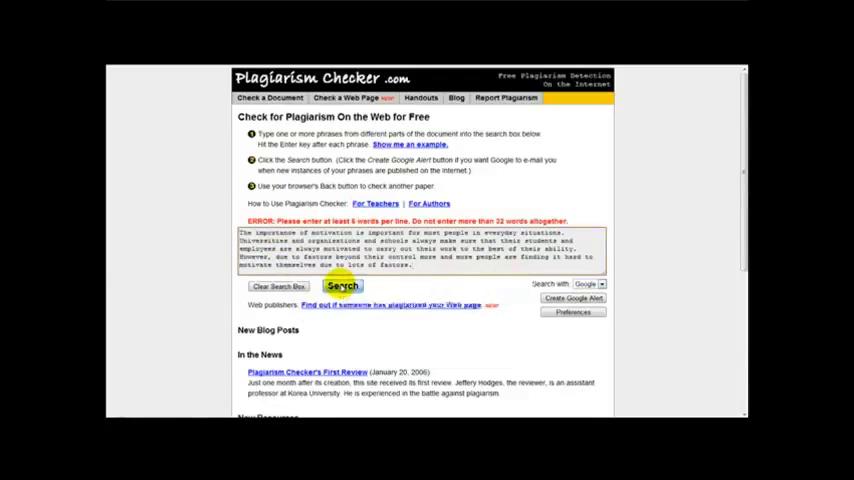
Run the Plagiarism Checker web search on the pasted opening passage.
click(342, 284)
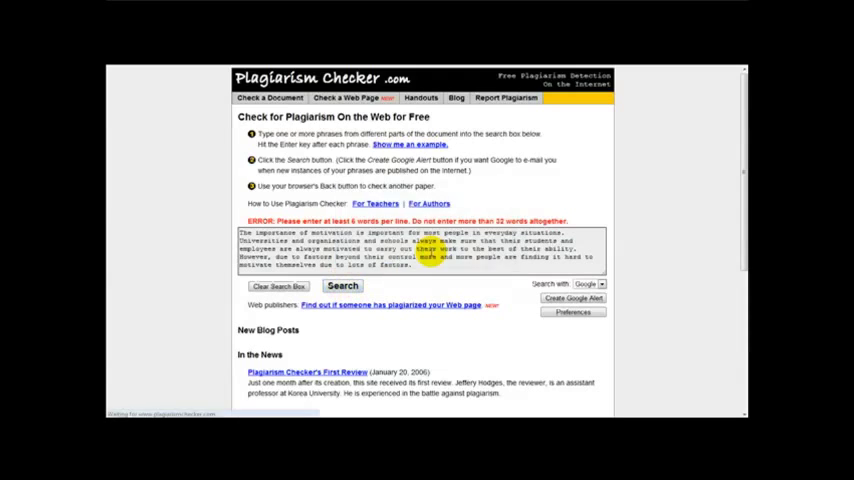
click(342, 284)
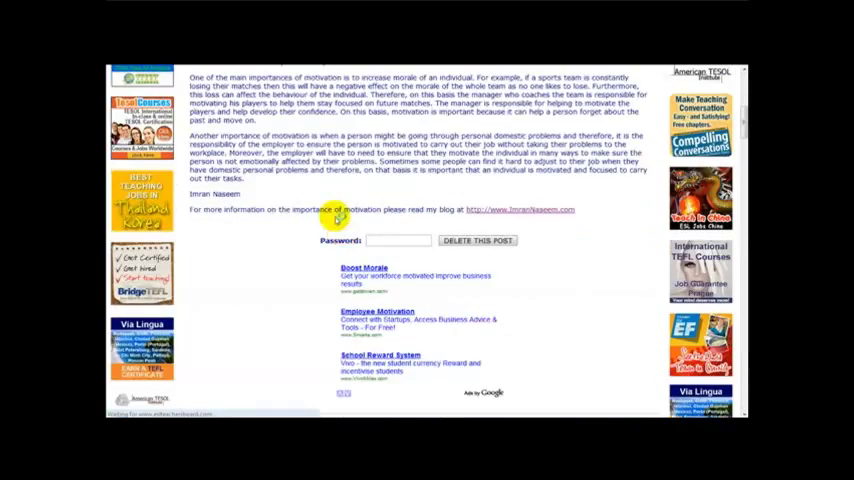
Scroll to the top of the Motivation Tips 'Importance of Motivation' page by Imran Naseem.
scroll(up, 3)
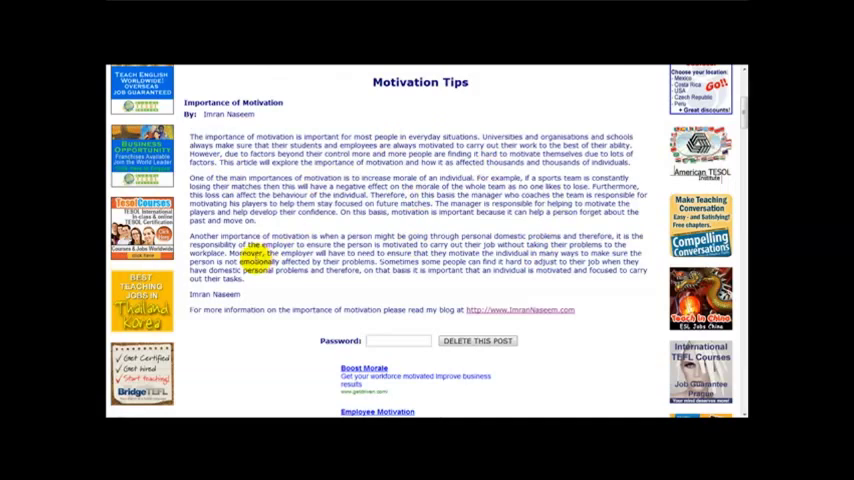